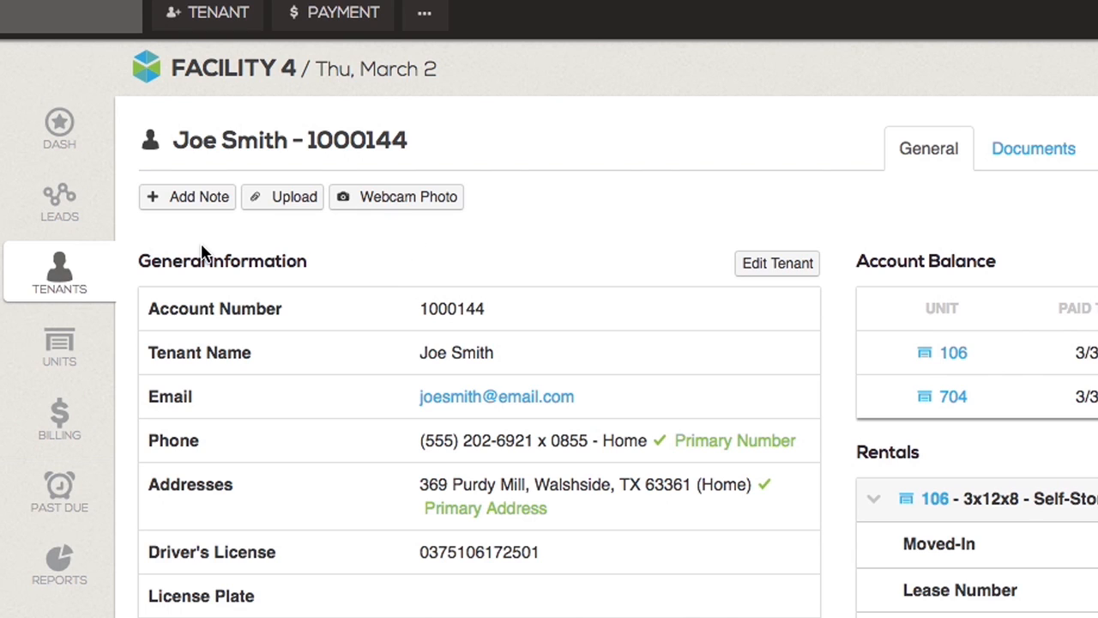
{"action": "mouse_move", "coordinate": [264, 214]}
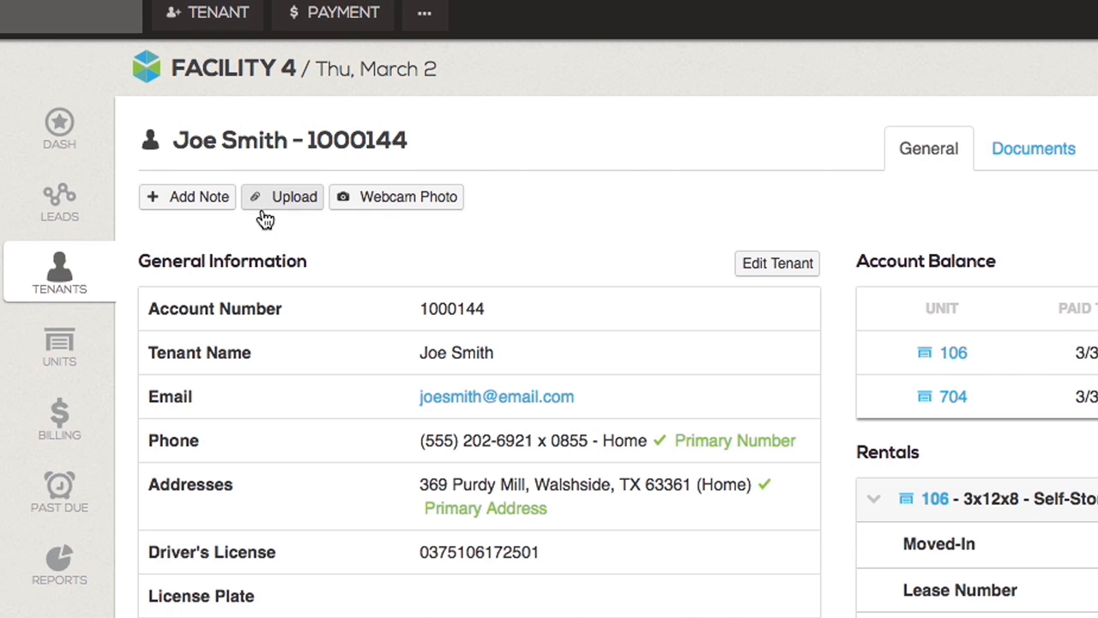
Start a document upload on Joe Smith's tenant account.
{"action": "left_click", "coordinate": [291, 197]}
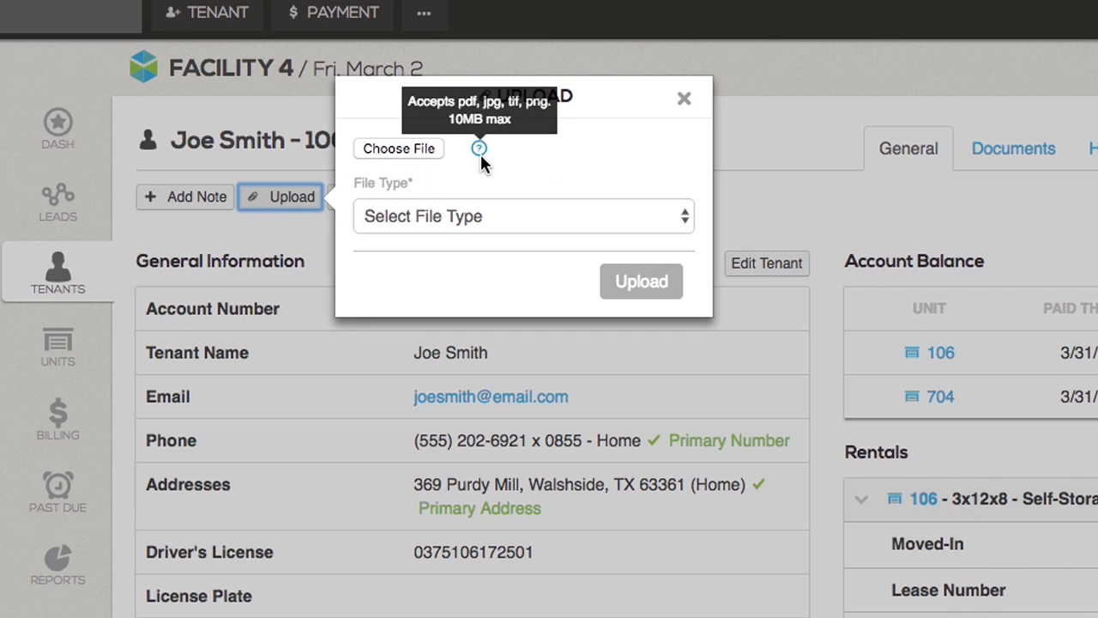
Attach test.pdf from the Desktop and classify it as Miscellaneous.
{"action": "left_click", "coordinate": [399, 149]}
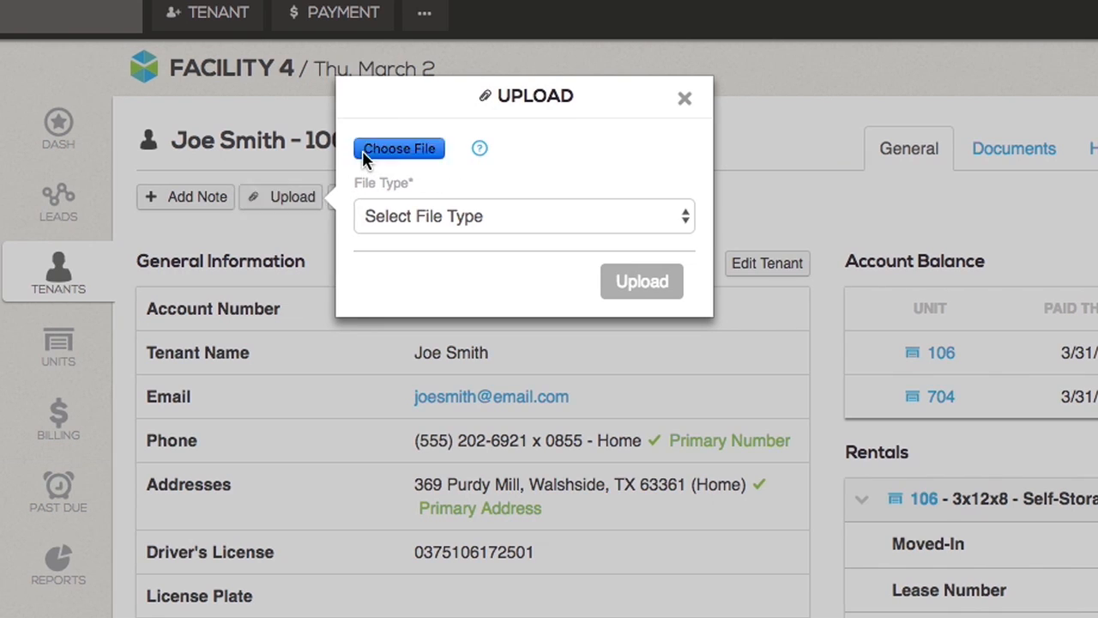
{"action": "left_click", "coordinate": [399, 148]}
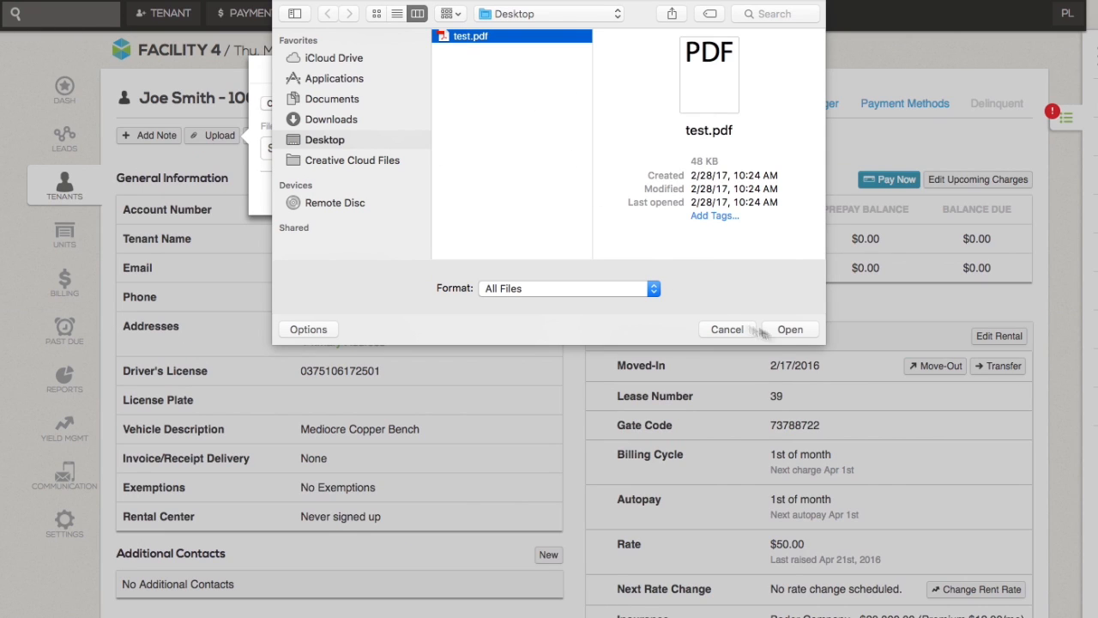
{"action": "left_click", "coordinate": [792, 329]}
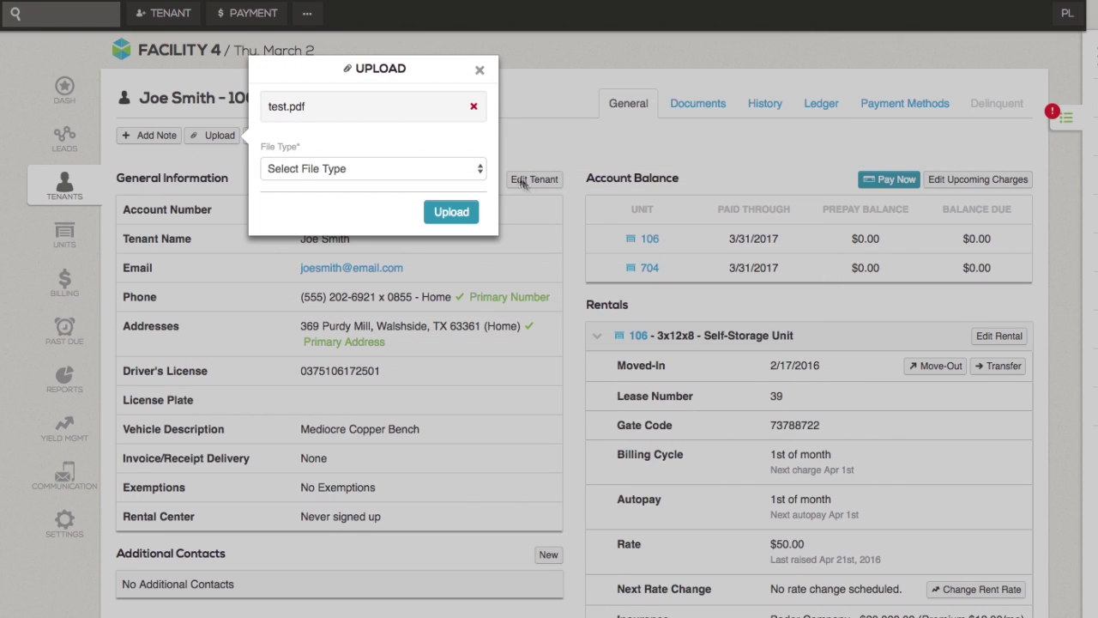
{"action": "left_click", "coordinate": [372, 168]}
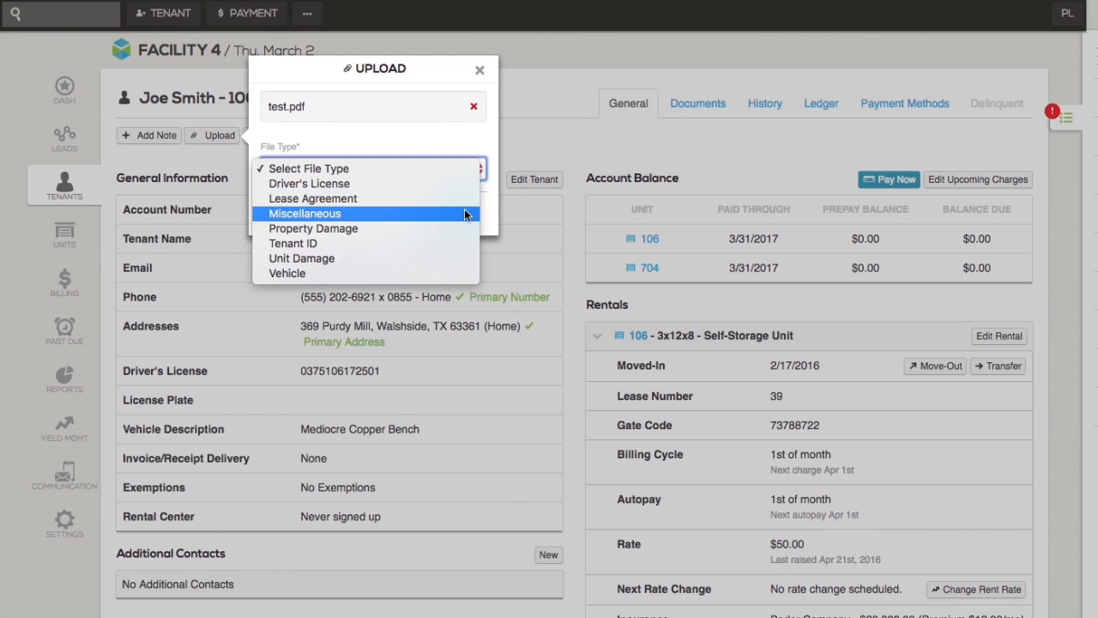
{"action": "left_click", "coordinate": [306, 213]}
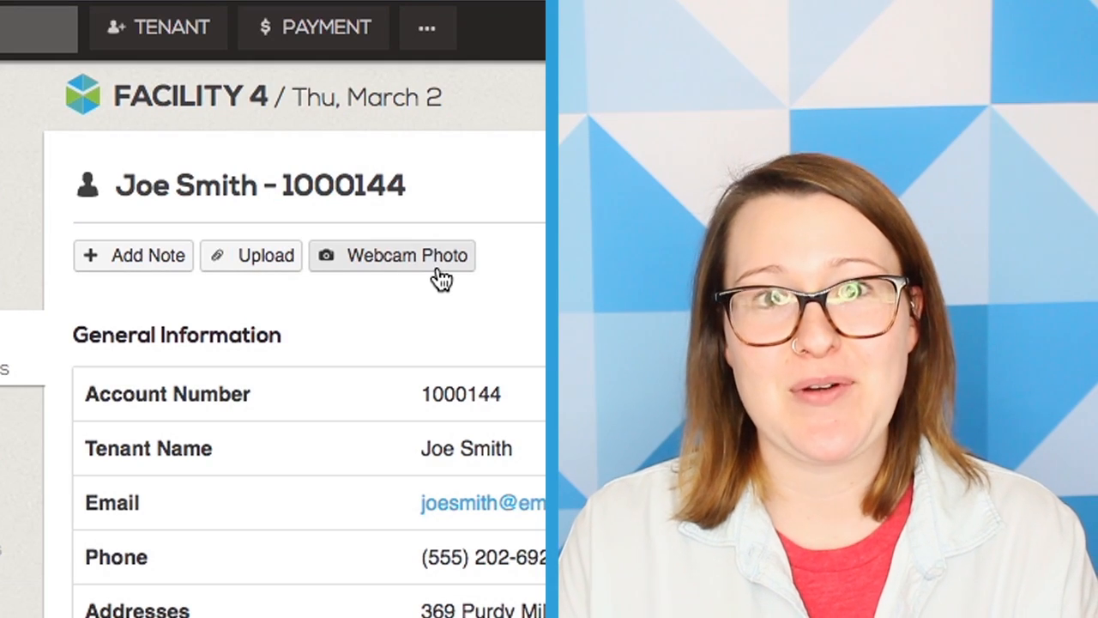
Start a webcam photo capture for Joe Smith.
{"action": "left_click", "coordinate": [406, 255]}
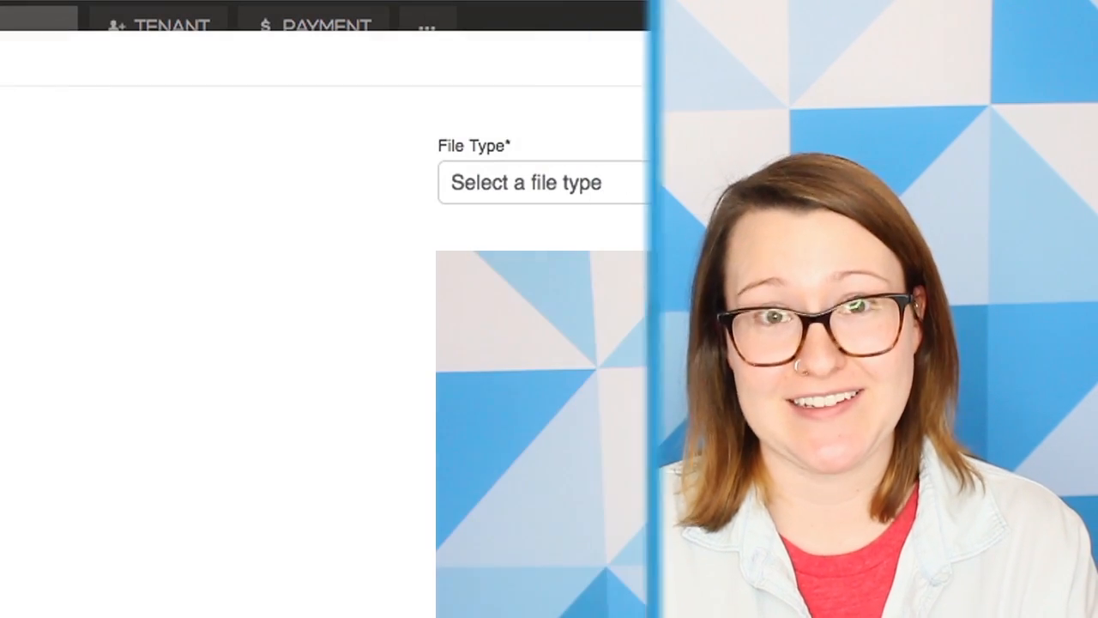
Classify the photo as Tenant ID, take the snapshot and upload it as webcam.jpg.
{"action": "left_click", "coordinate": [528, 183]}
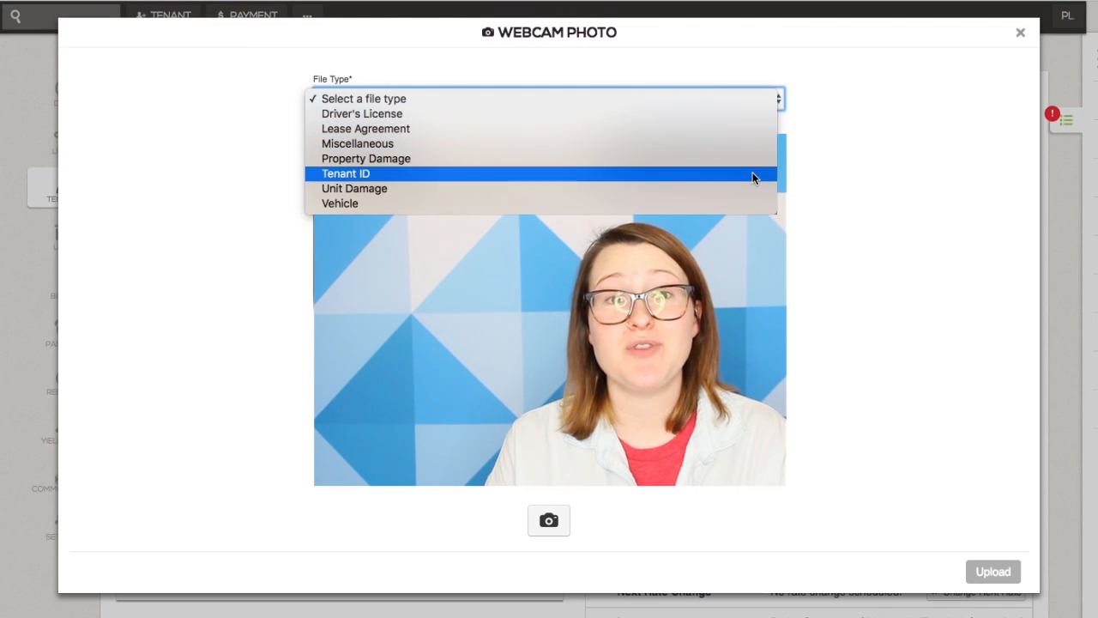
{"action": "left_click", "coordinate": [345, 173]}
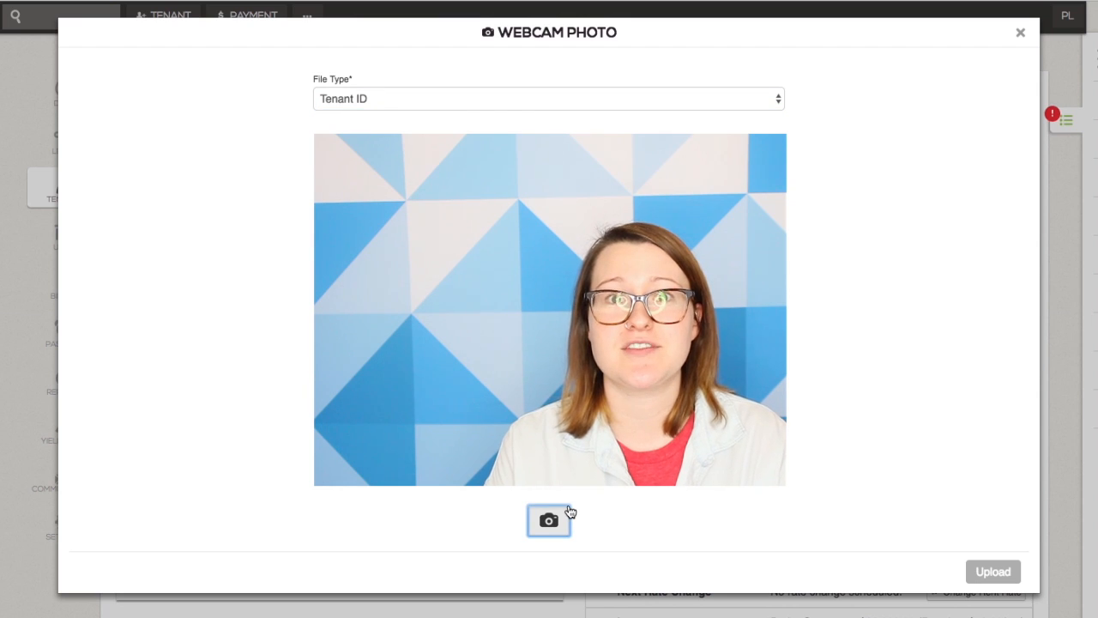
{"action": "left_click", "coordinate": [548, 520]}
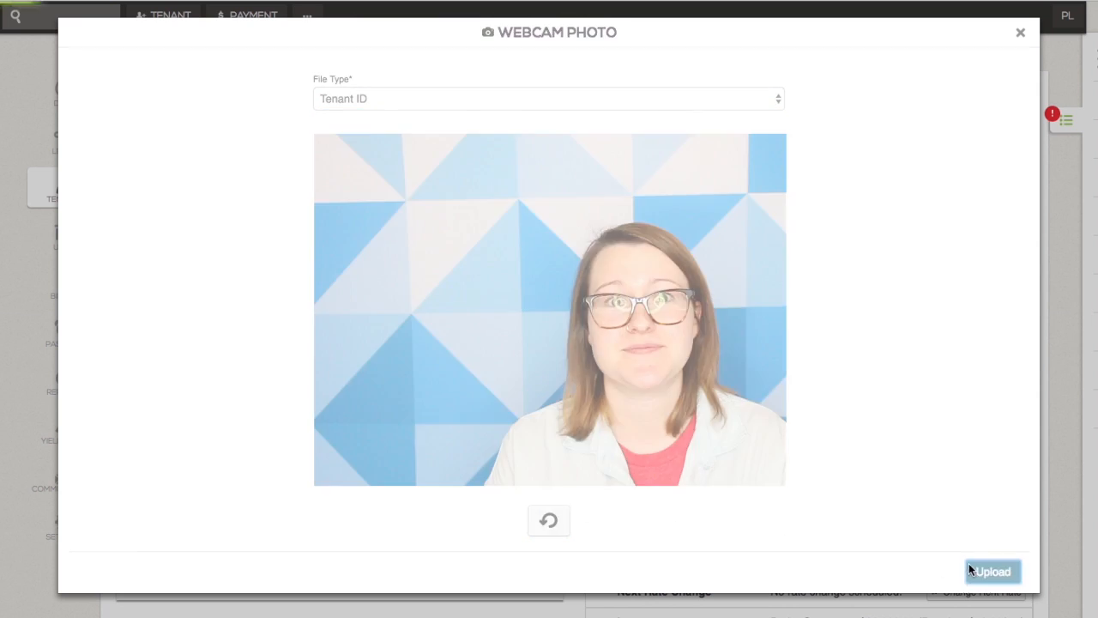
{"action": "left_click", "coordinate": [991, 571]}
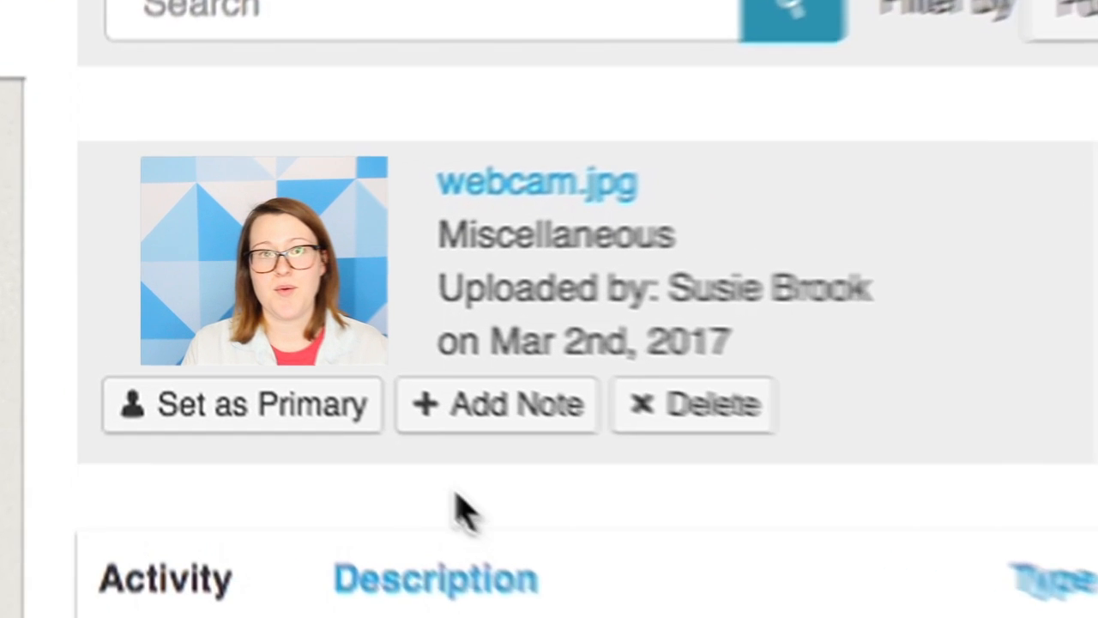